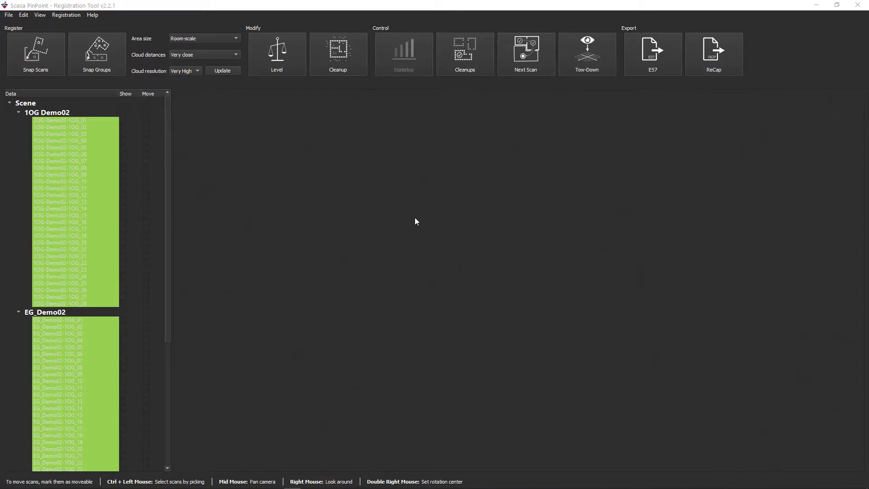
mouse_move(269, 131)
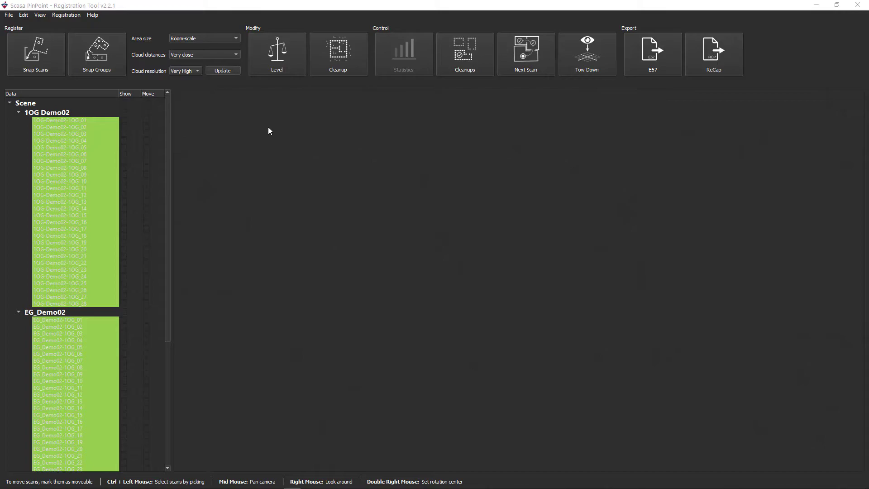
Show the 1OG Demo02 and EG_Demo02 scan groups in the 3D view
left_click(124, 103)
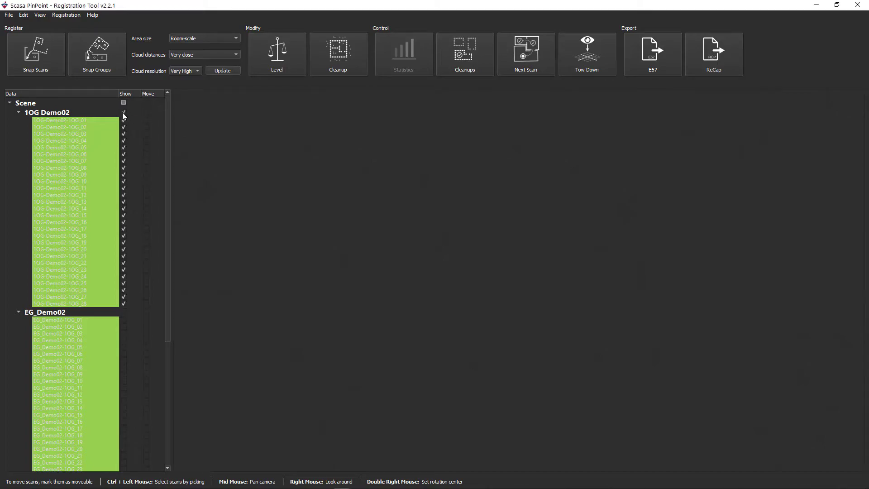
left_click(124, 112)
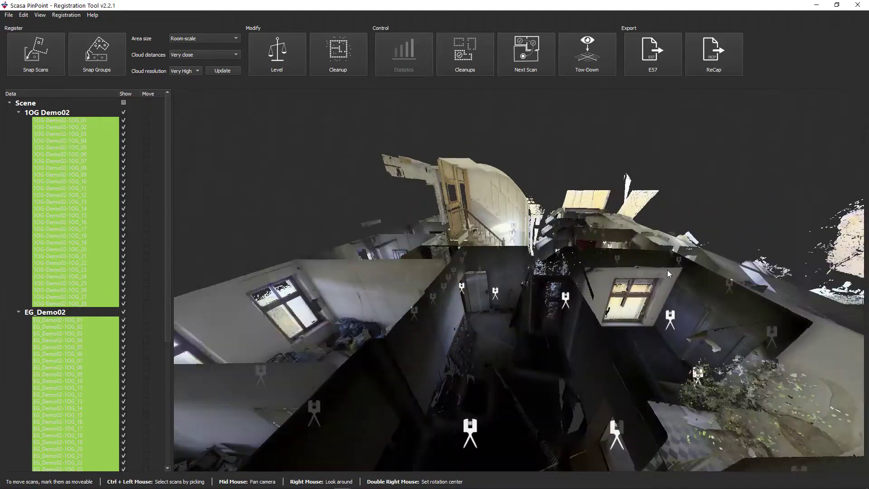
Hide the 1OG Demo02 and EG_Demo02 scan groups, leaving the 3D view empty
left_click_drag(669, 273, 408, 357)
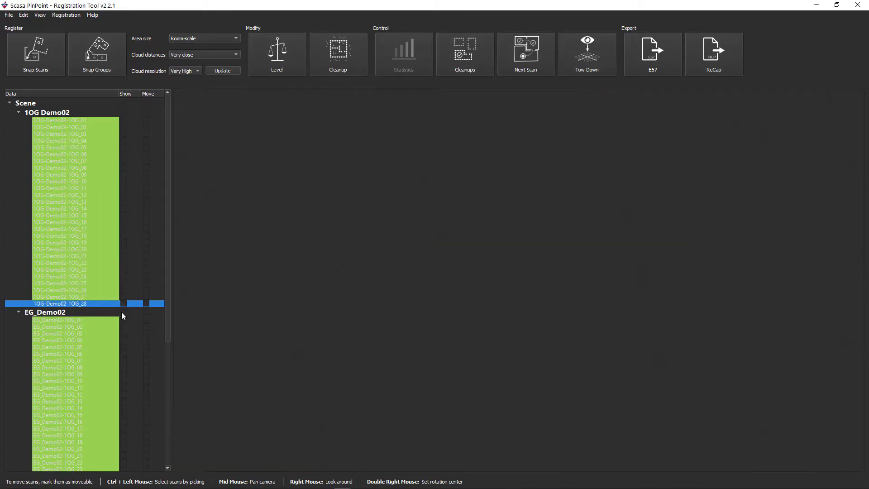
Display only scans 1OG_28 and EG_Demo02-1OG_01 to show the stairwell
left_click(123, 103)
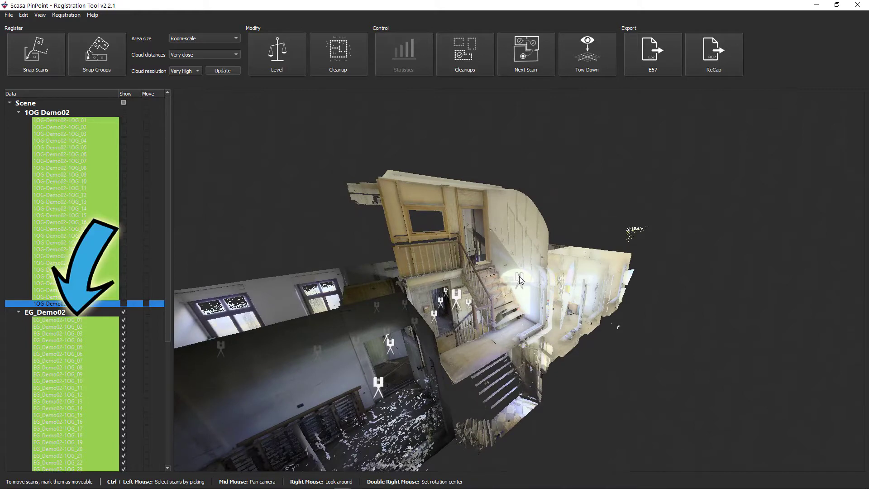
left_click(58, 320)
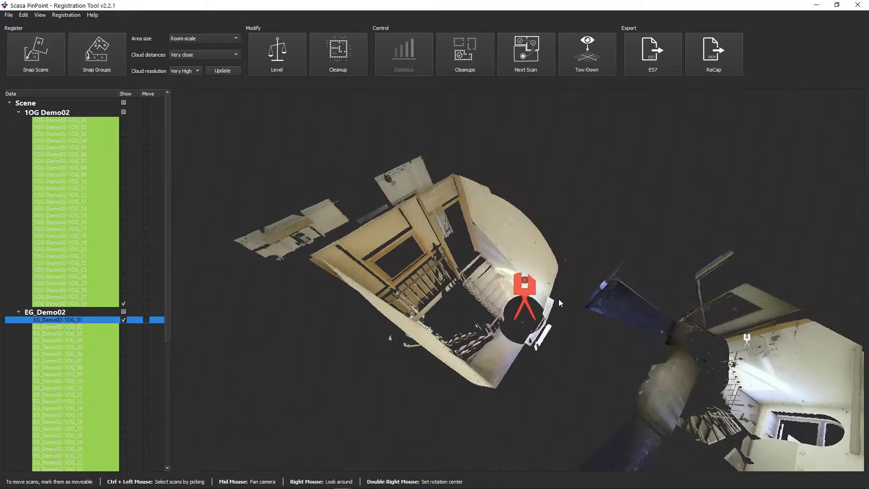
Make 1OG Demo02 scans movable and drag them onto the ground-floor staircase
left_click_drag(560, 302, 857, 257)
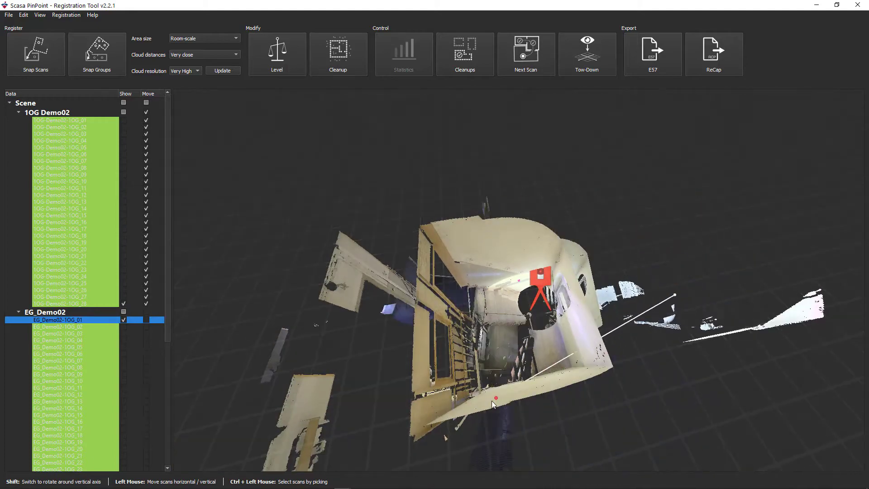
left_click_drag(492, 405, 558, 418)
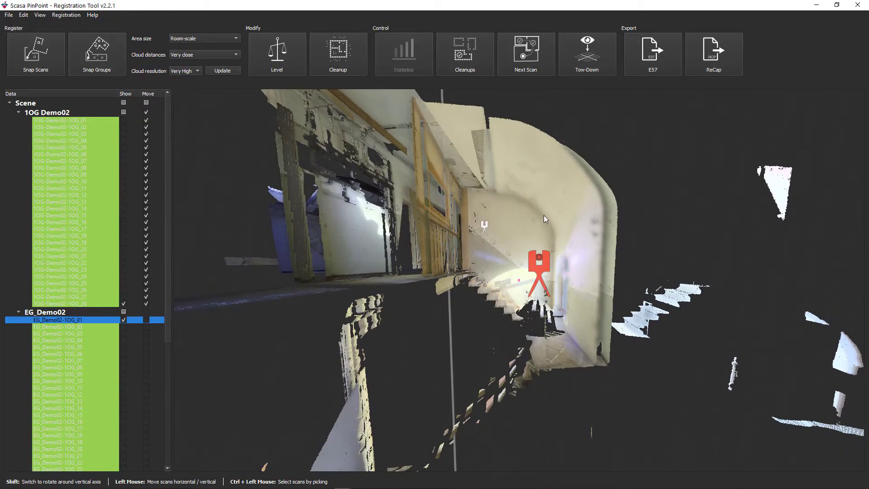
left_click_drag(546, 218, 687, 282)
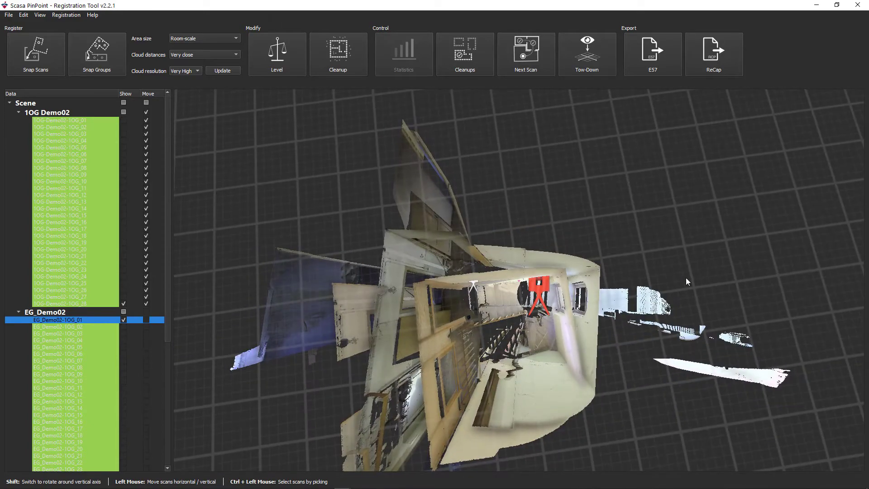
left_click_drag(688, 282, 660, 211)
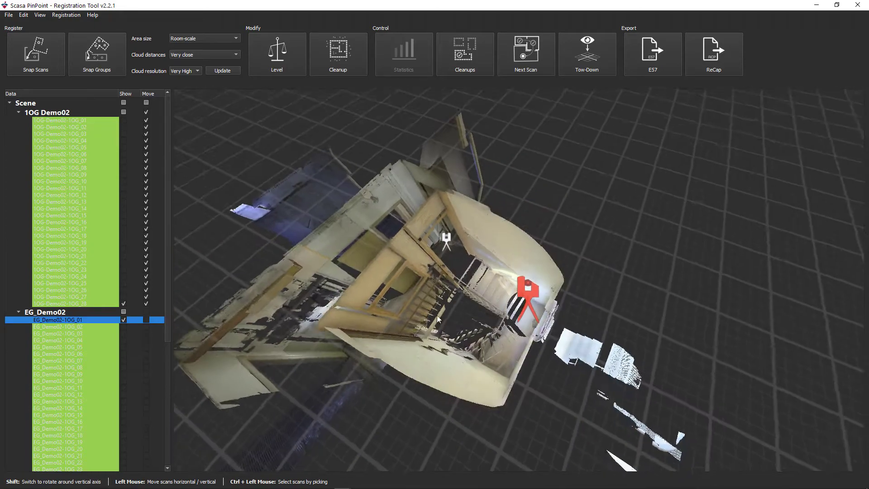
left_click_drag(437, 320, 404, 331)
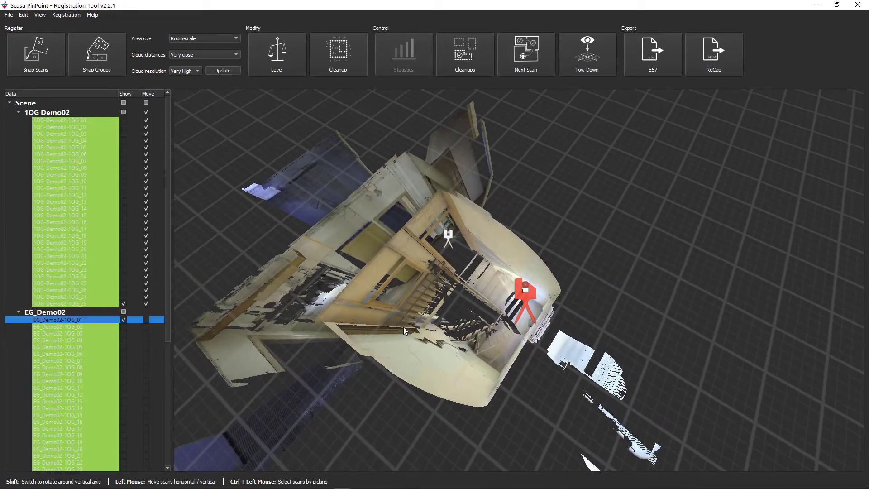
Snap the two floor groups together and set cloud distances to Nearby
left_click(203, 38)
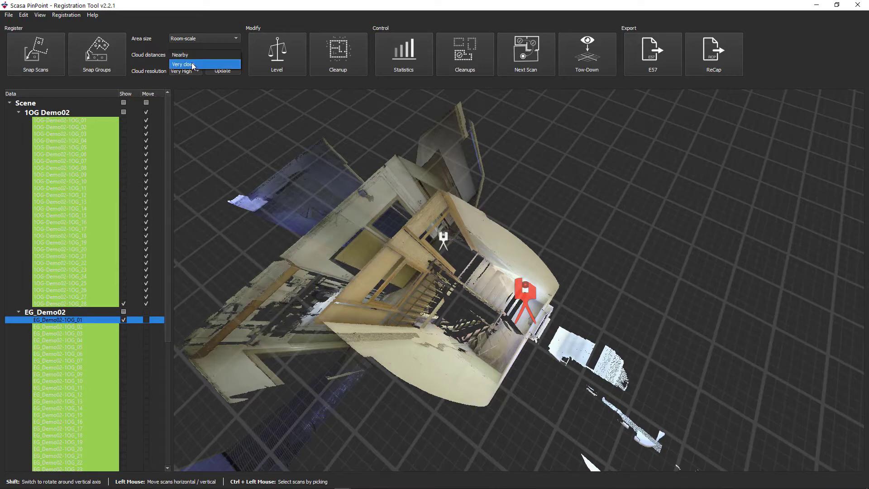
left_click(195, 64)
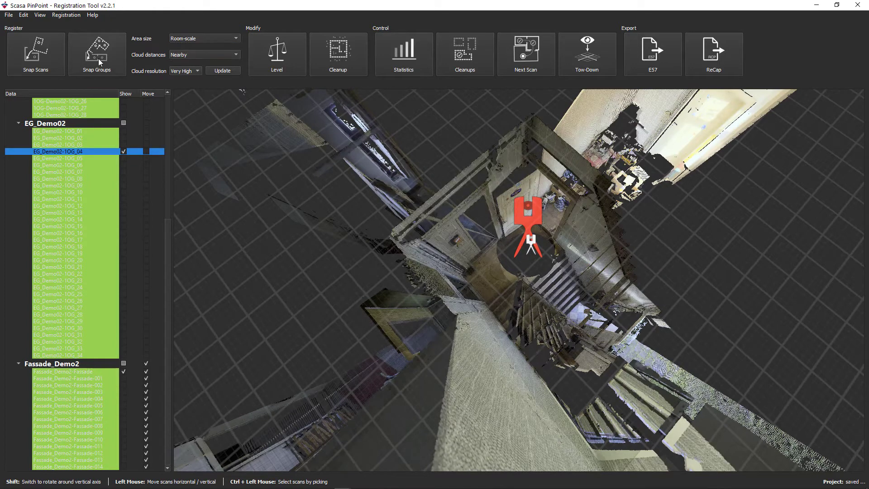
Snap the Fassade_Demo2 group onto the floor scan groups
left_click(204, 54)
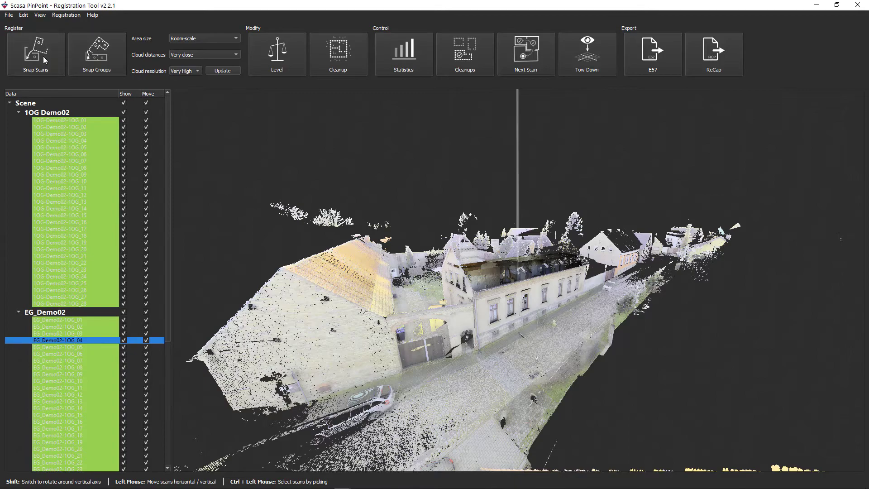
Run Snap Scans to refine every individual scan registration
left_click(36, 54)
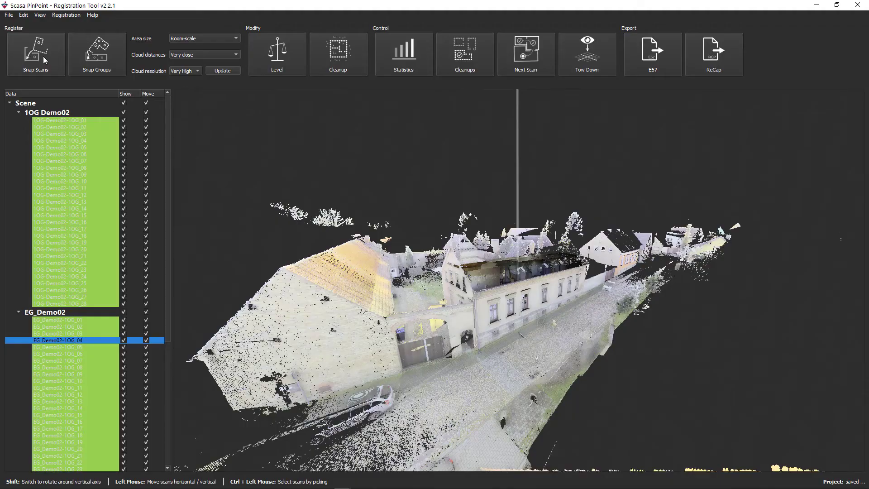
mouse_move(404, 99)
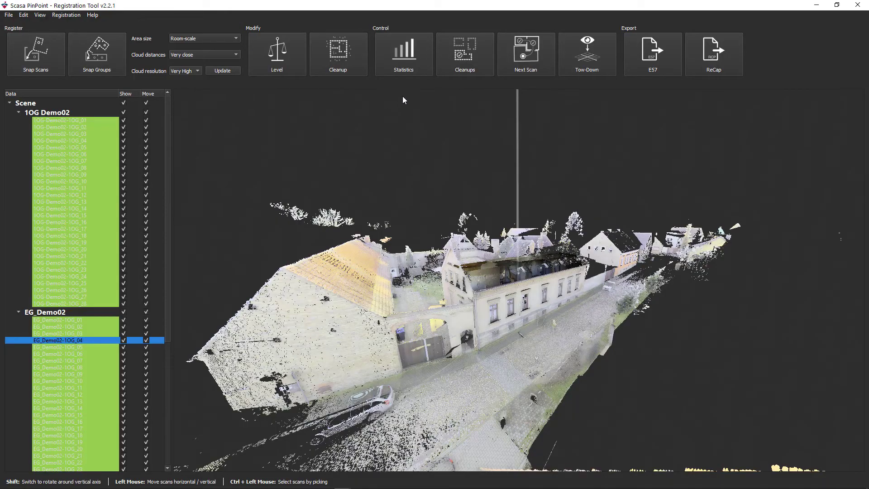
left_click(404, 53)
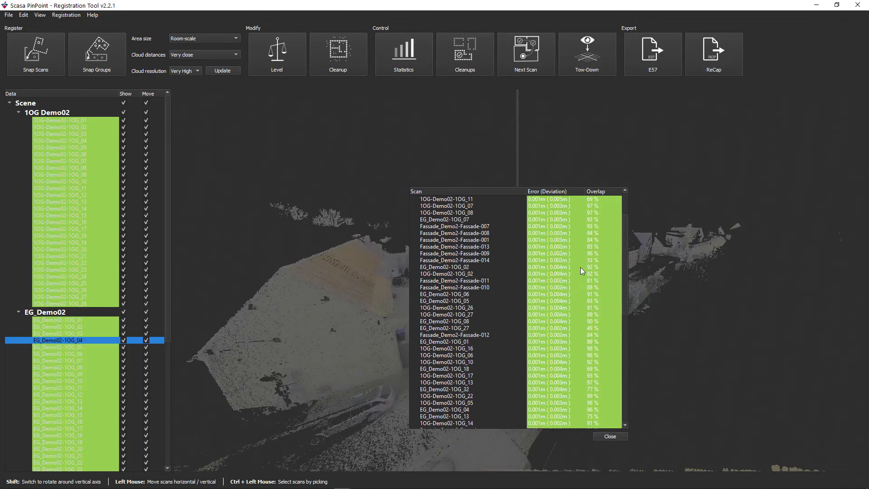
left_click(610, 437)
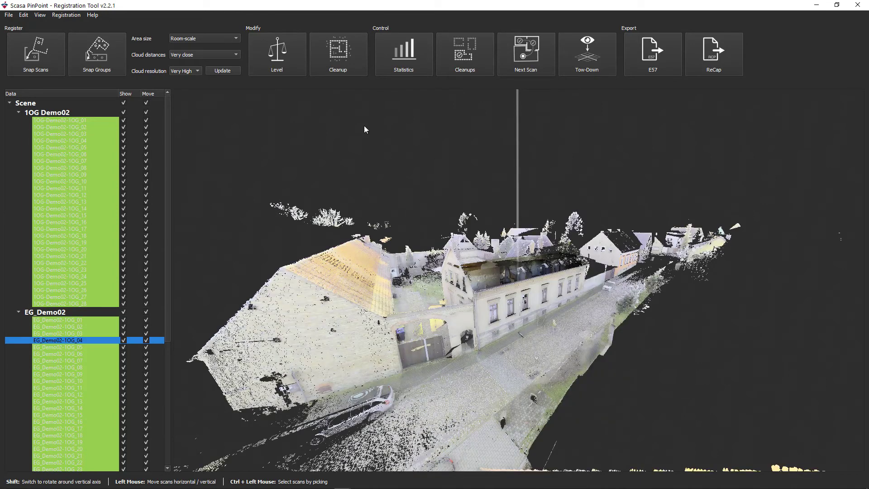